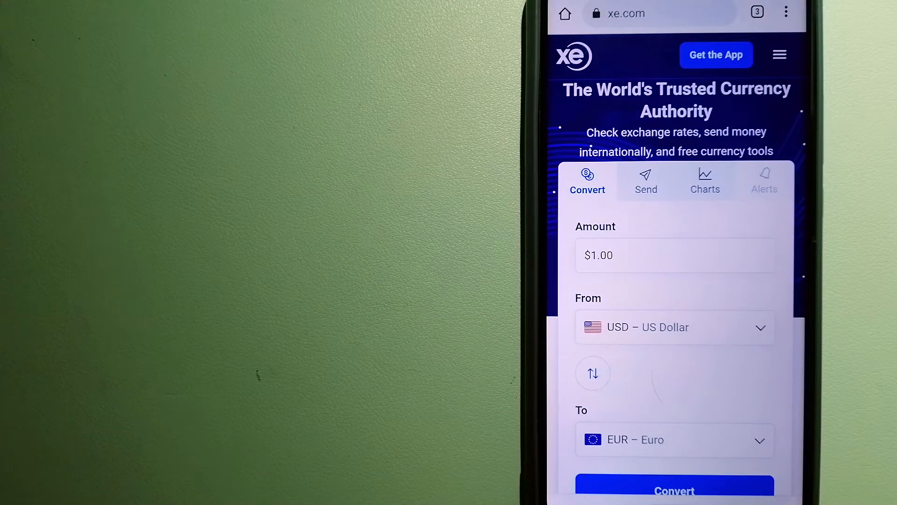
# Switch from the PayPal tab to the Wise tab showing its 1,000 USD send-money calculator.
pyautogui.click(756, 12)
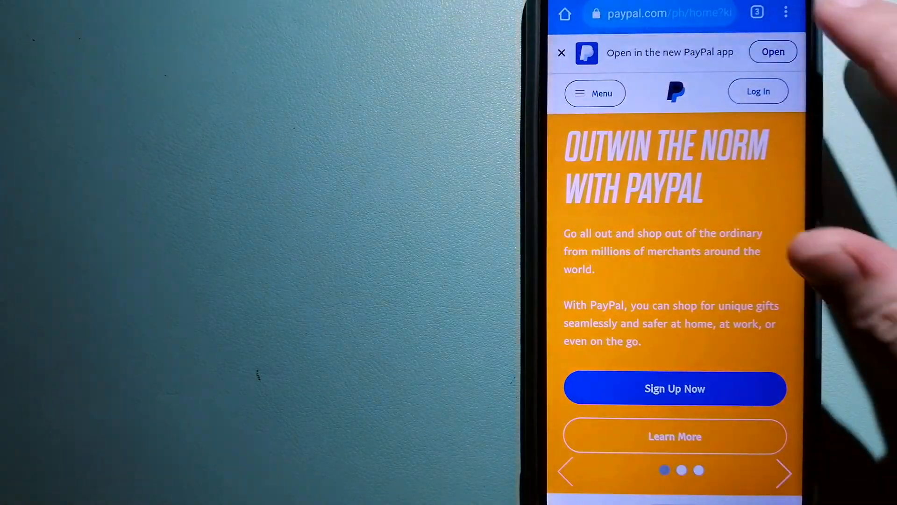
pyautogui.click(756, 12)
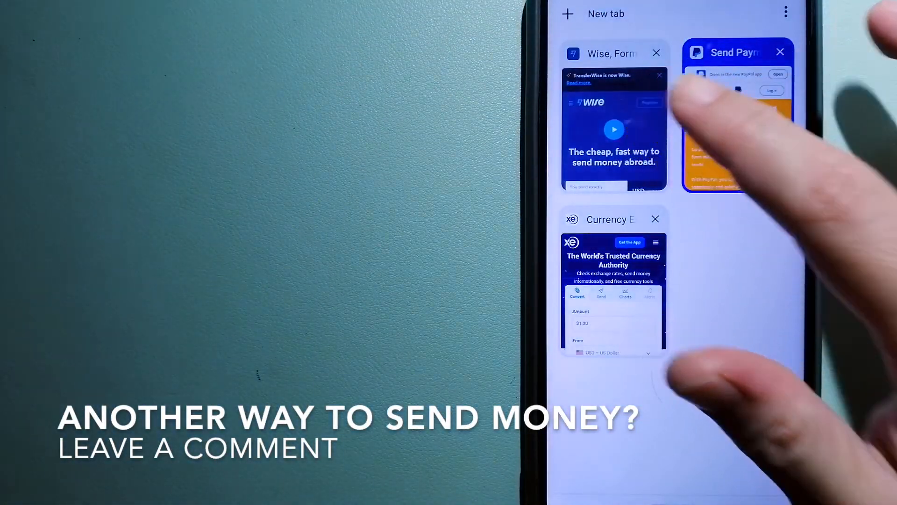
pyautogui.click(614, 127)
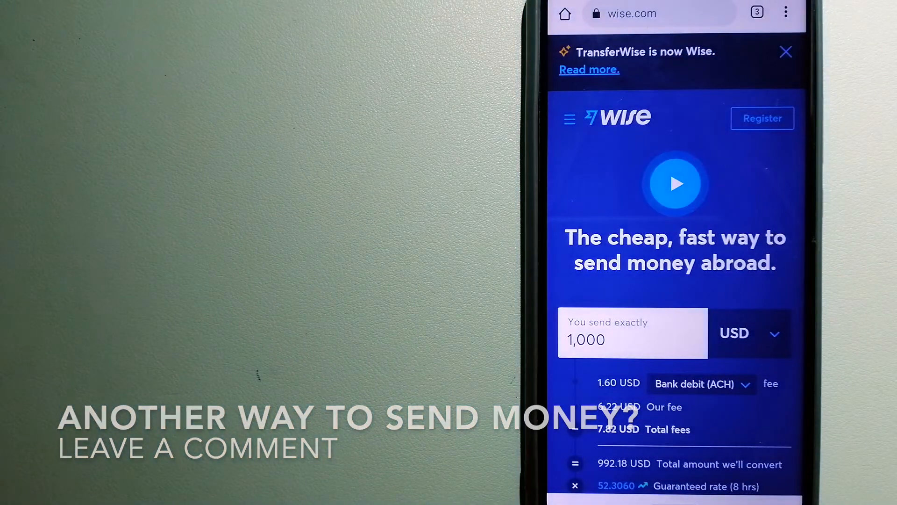